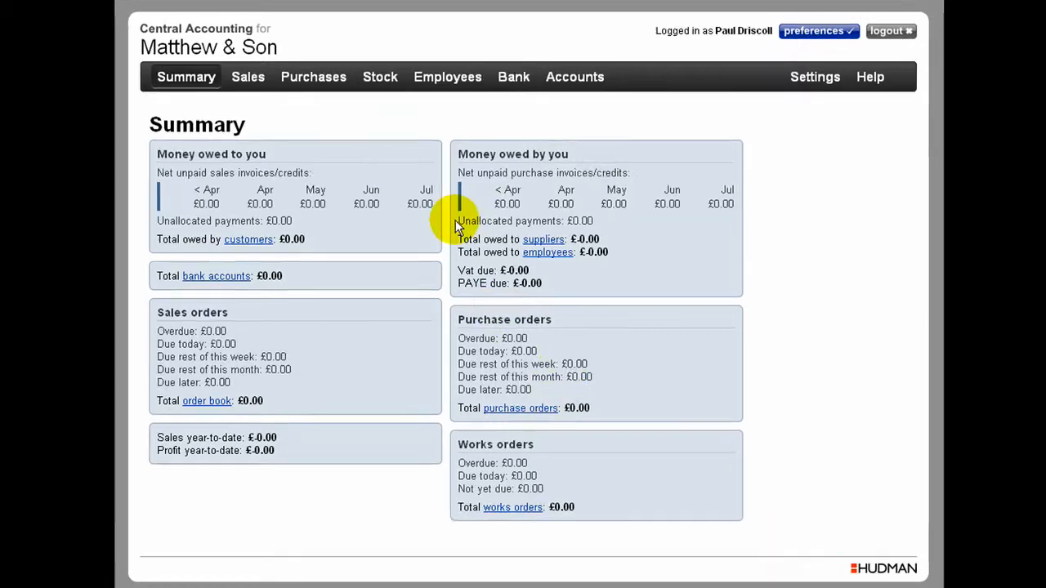
- Go to the Sales Receipts list where other receipt types can be chosen
left_click(248, 76)
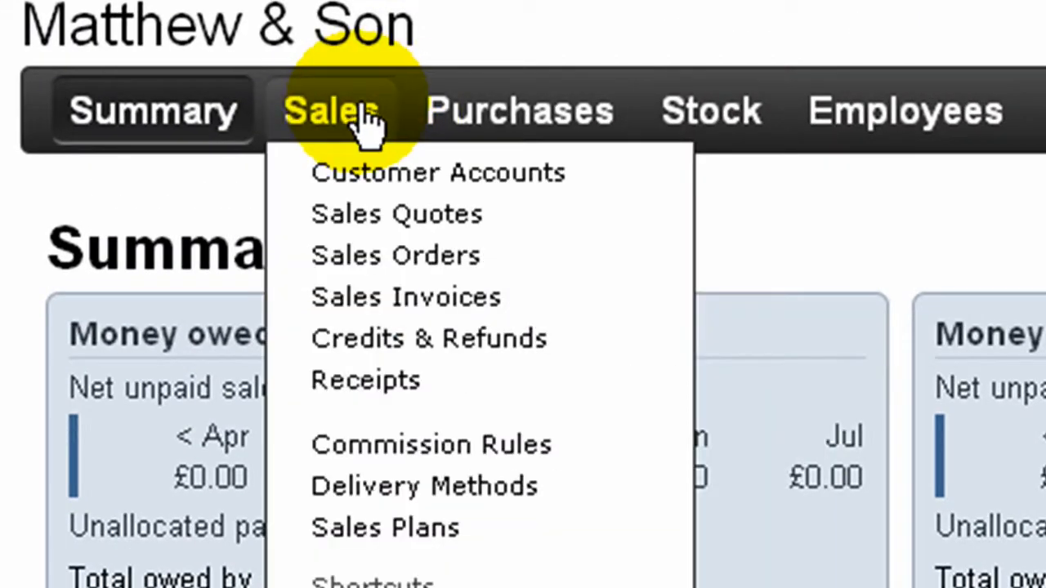
mouse_move(365, 379)
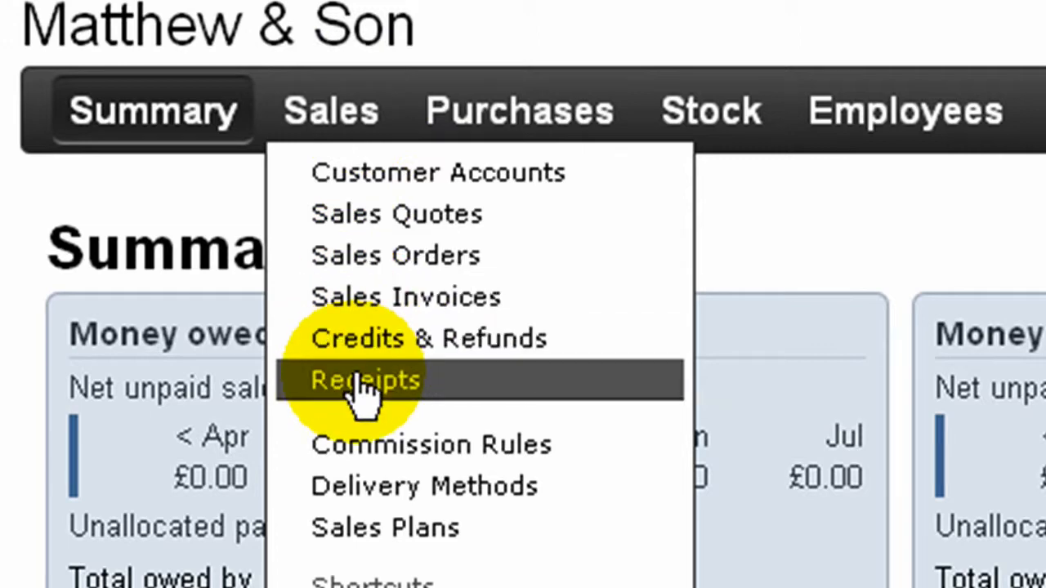
left_click(364, 379)
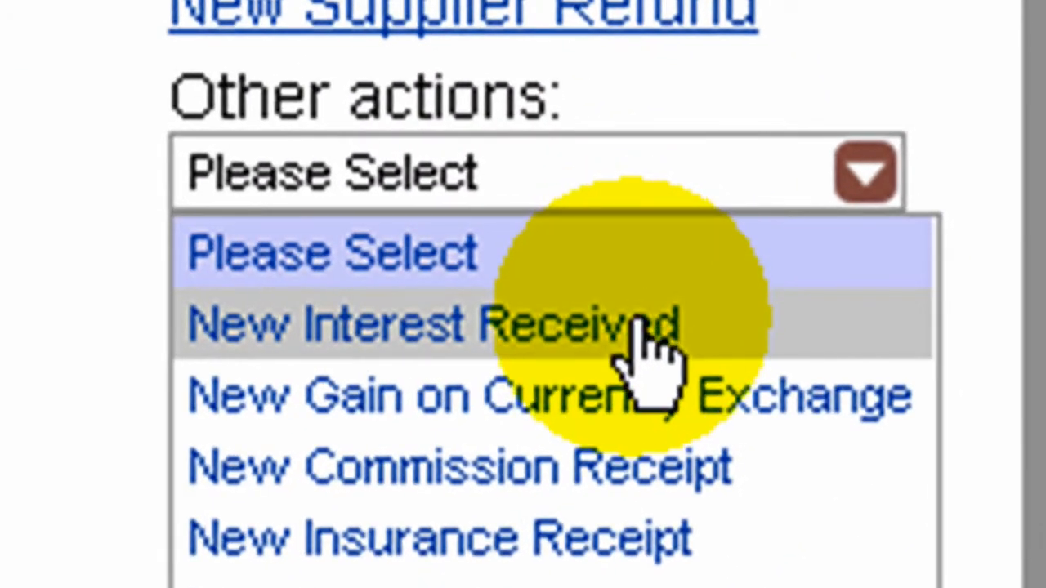
- Fill a new interest receipt: Bank Current Account, 78.45, reference 'interest', dated 17/06/2009
left_click(435, 324)
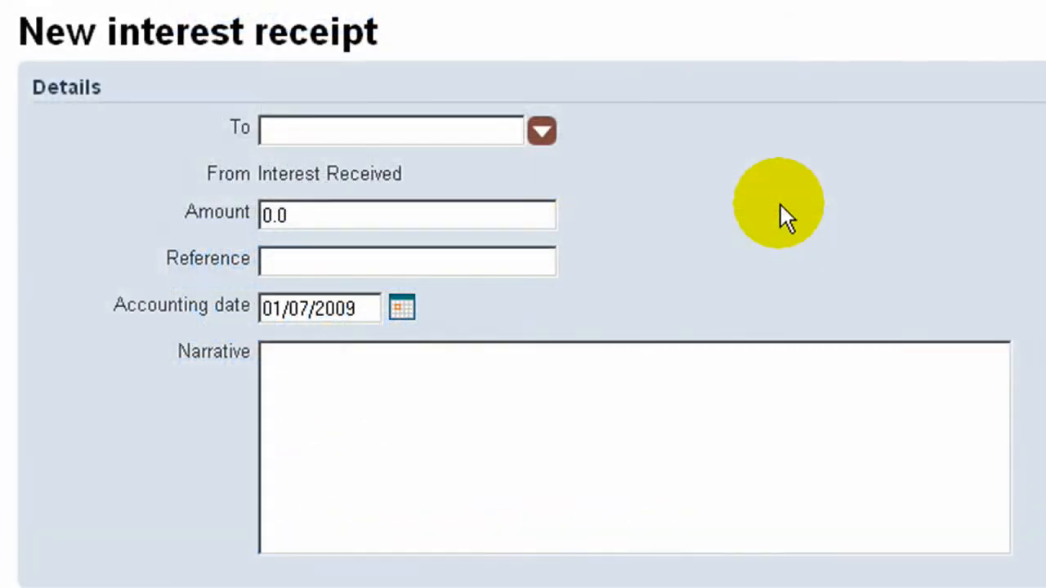
left_click(391, 129)
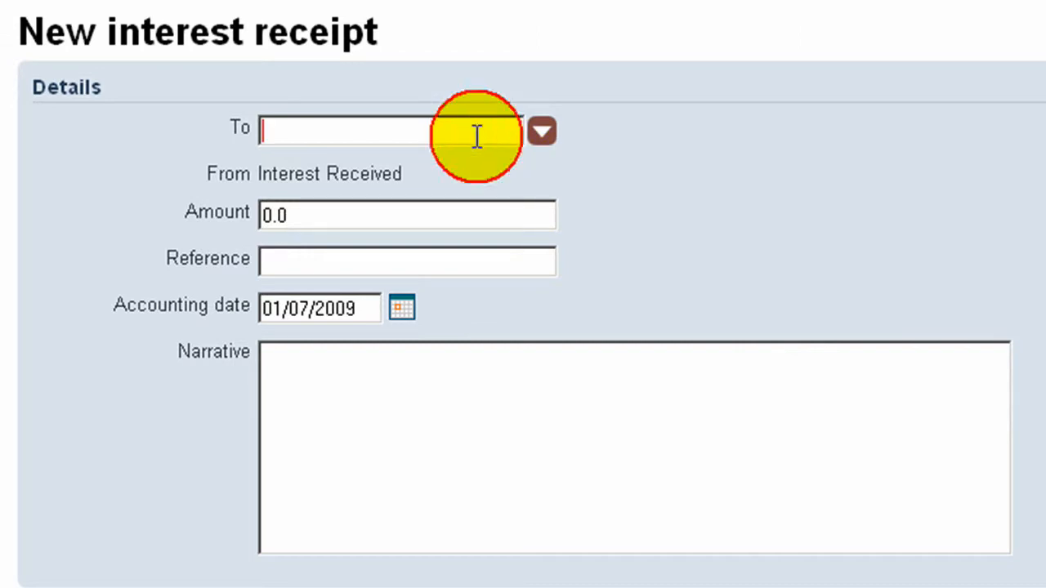
left_click(543, 131)
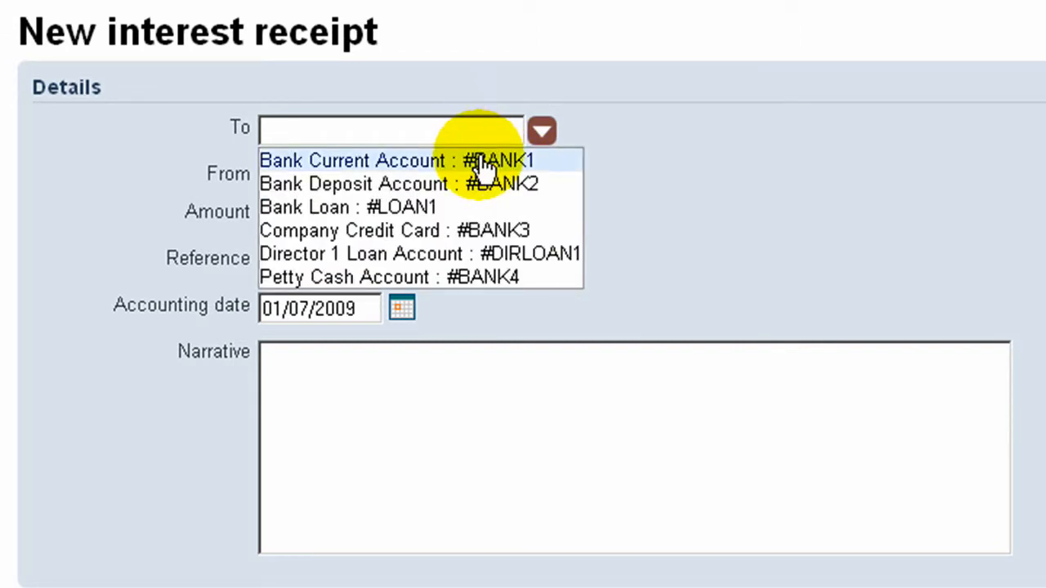
left_click(353, 160)
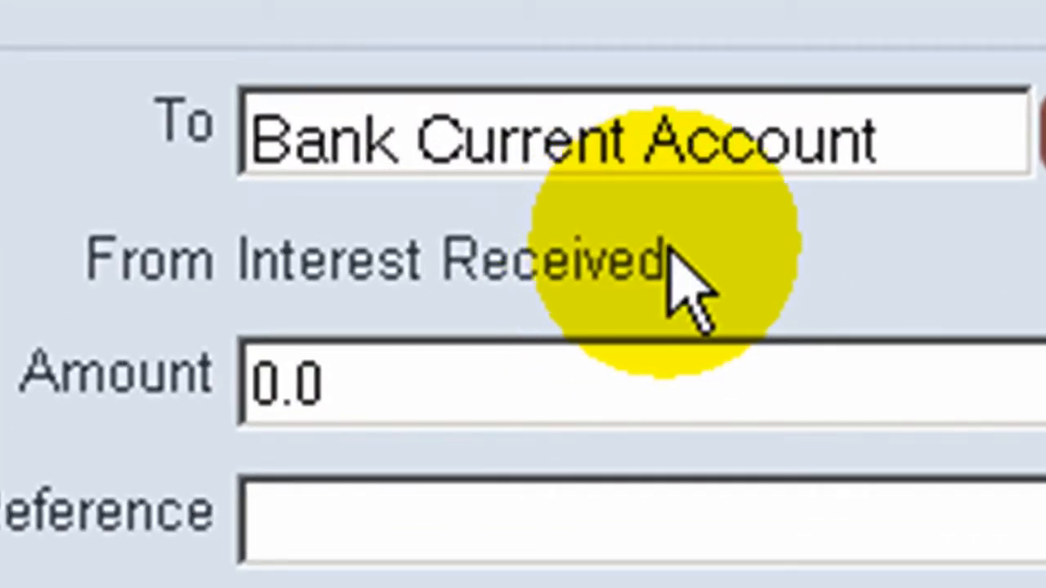
type("78.45")
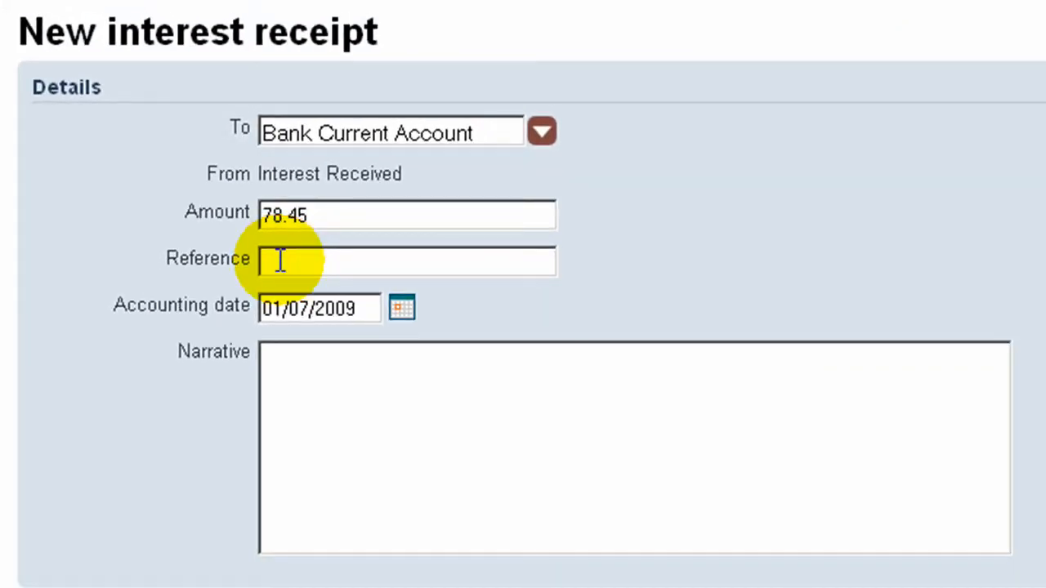
type("interest")
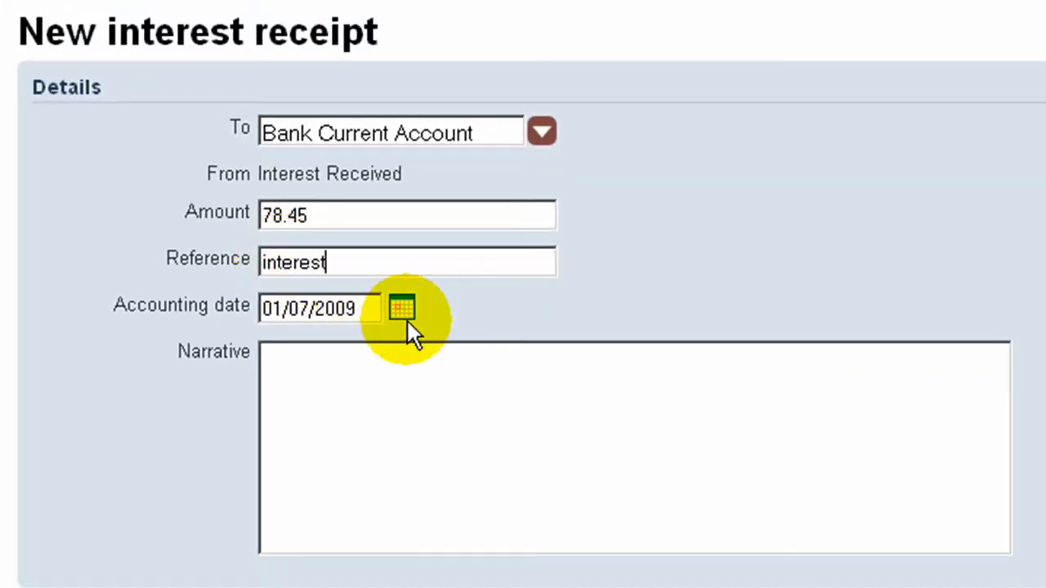
left_click(402, 308)
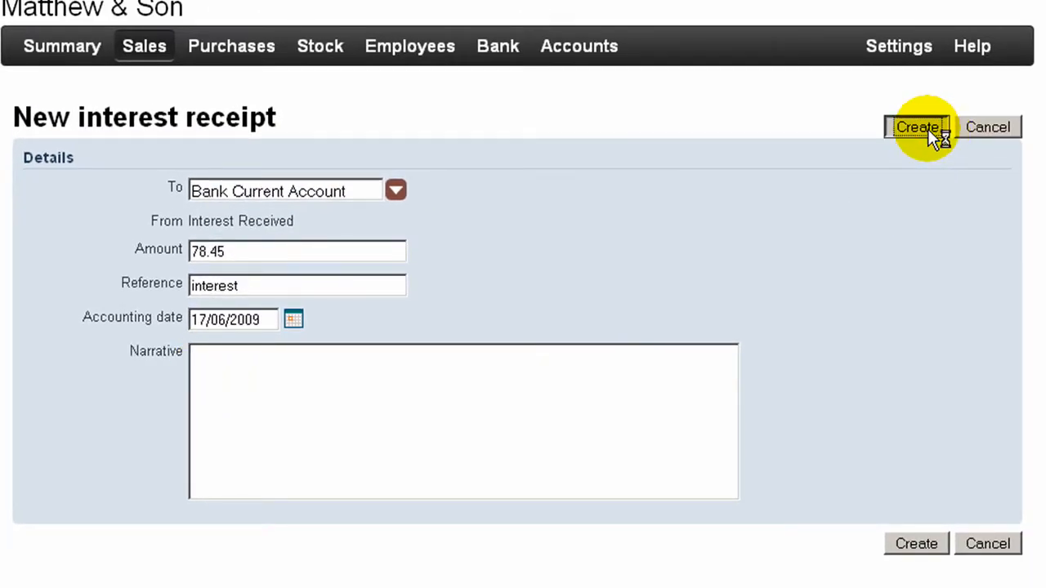
- Save the interest receipt so it lists as receipt 1 under Interest Received
left_click(916, 127)
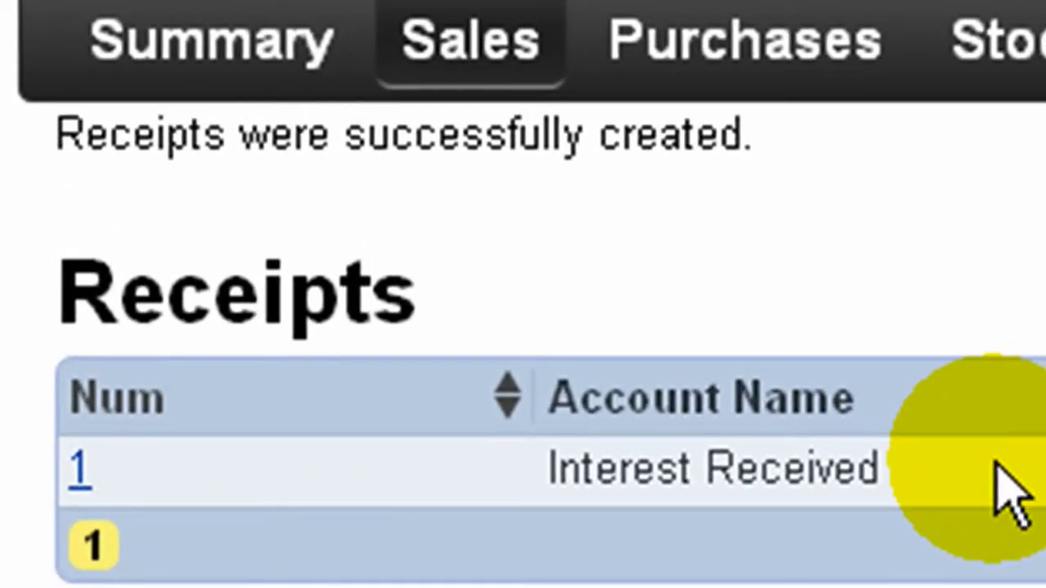
left_click(487, 41)
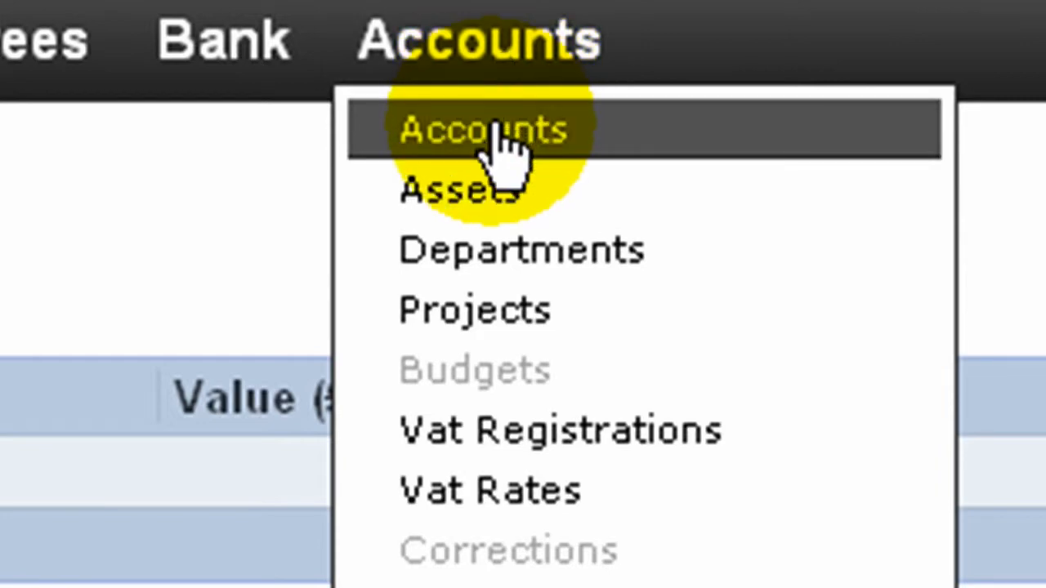
- View the accounts tree showing Current assets £78.45 and Sales Revenue £-78.45
left_click(482, 130)
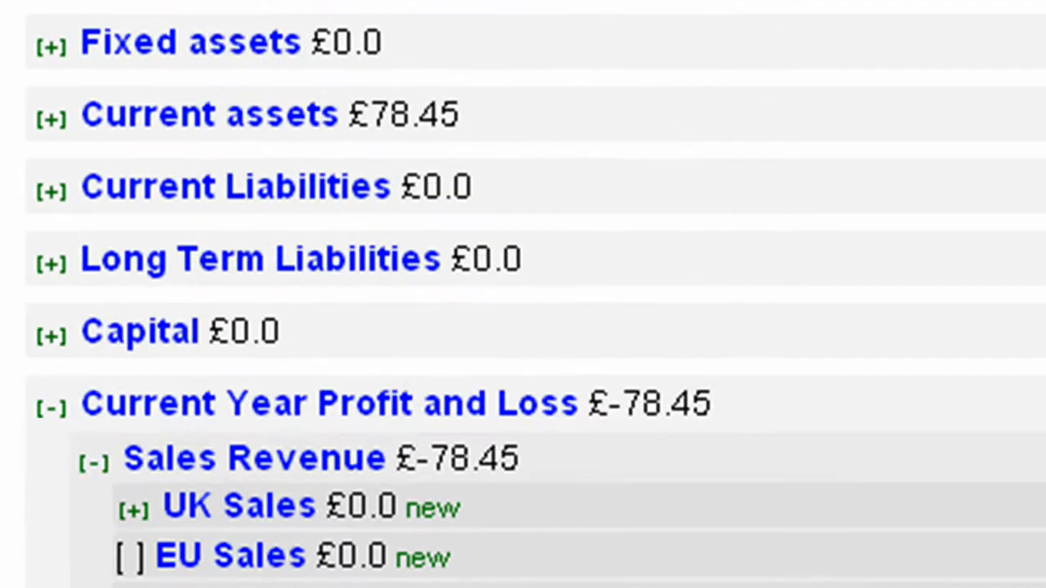
left_click(255, 65)
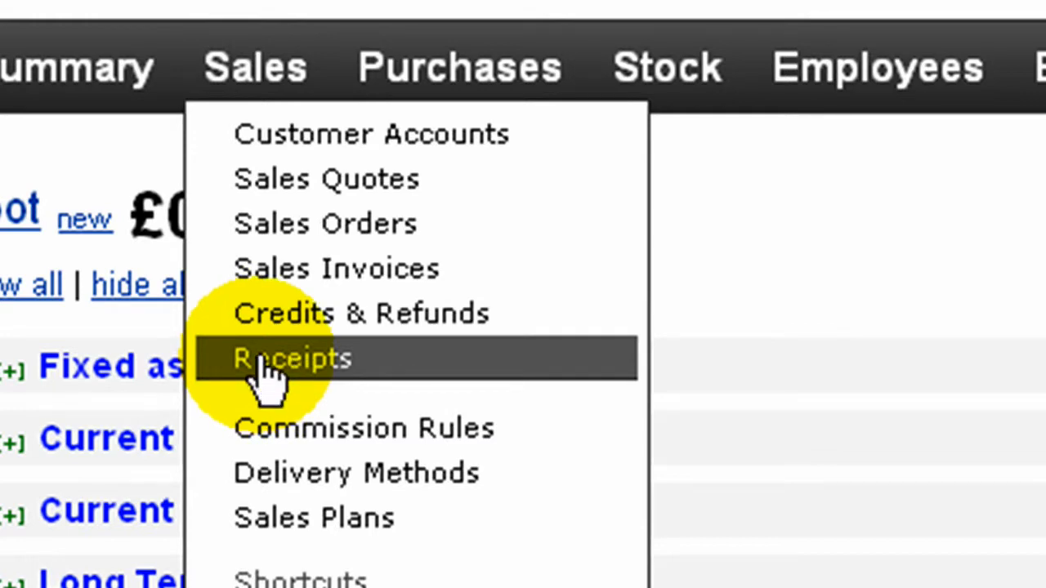
- Start a new commission receipt from the Receipts list's other receipt types
left_click(292, 358)
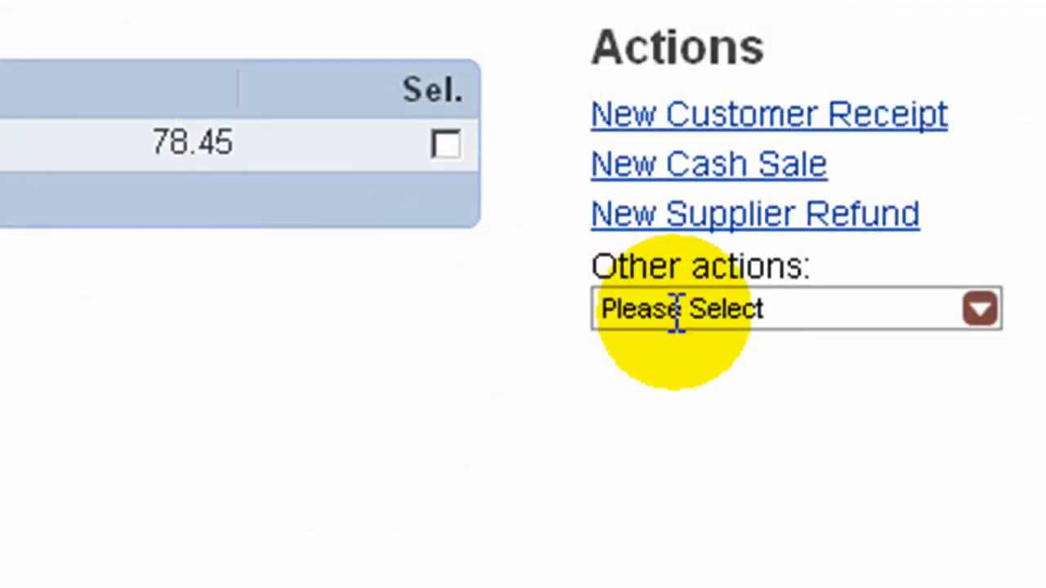
left_click(794, 309)
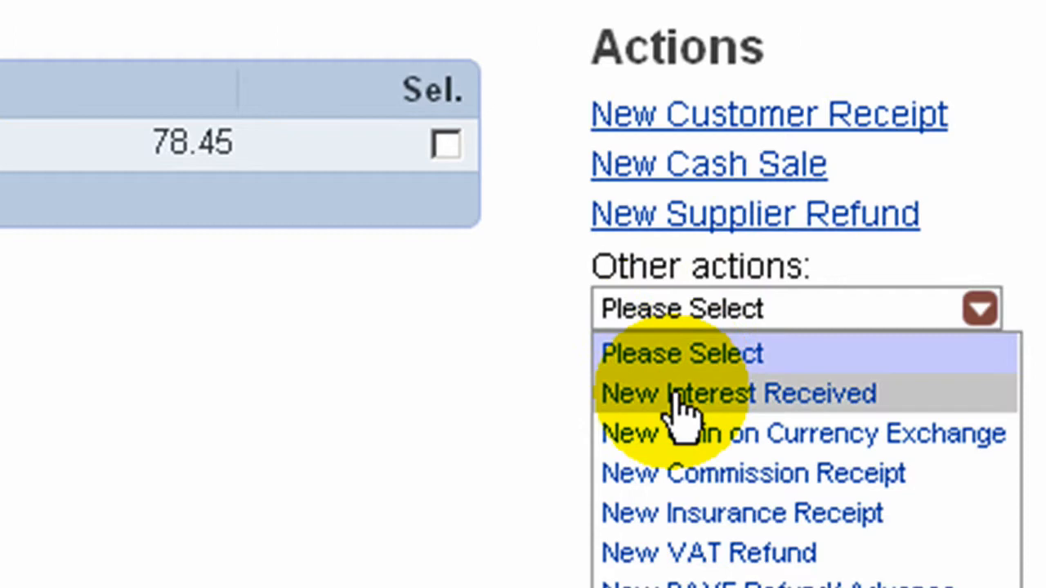
left_click(752, 472)
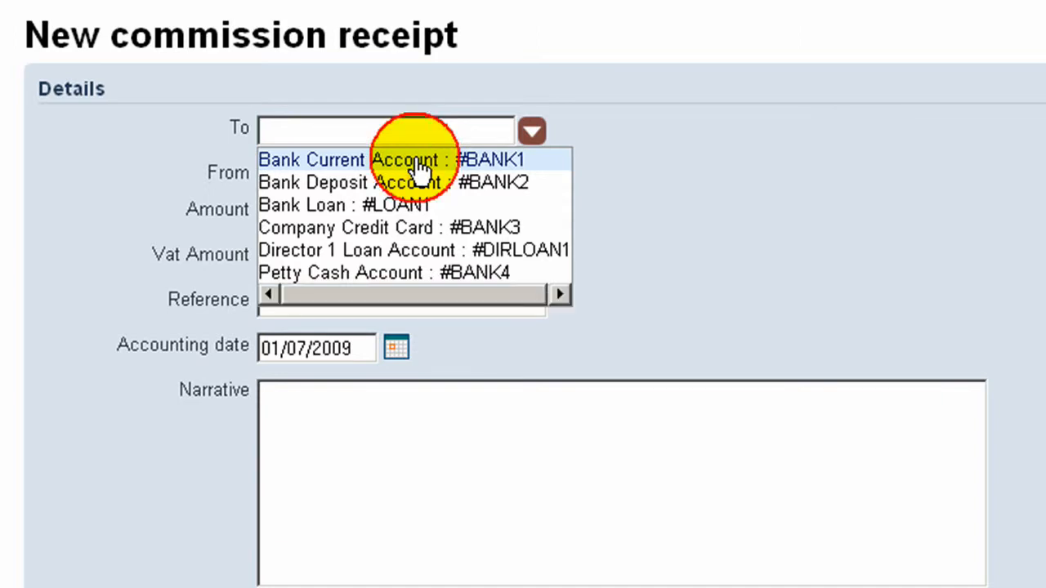
- Fill the commission receipt: Bank Current Account, 500 with 75 VAT, reference bacs, dated 25/06/2009
left_click(385, 160)
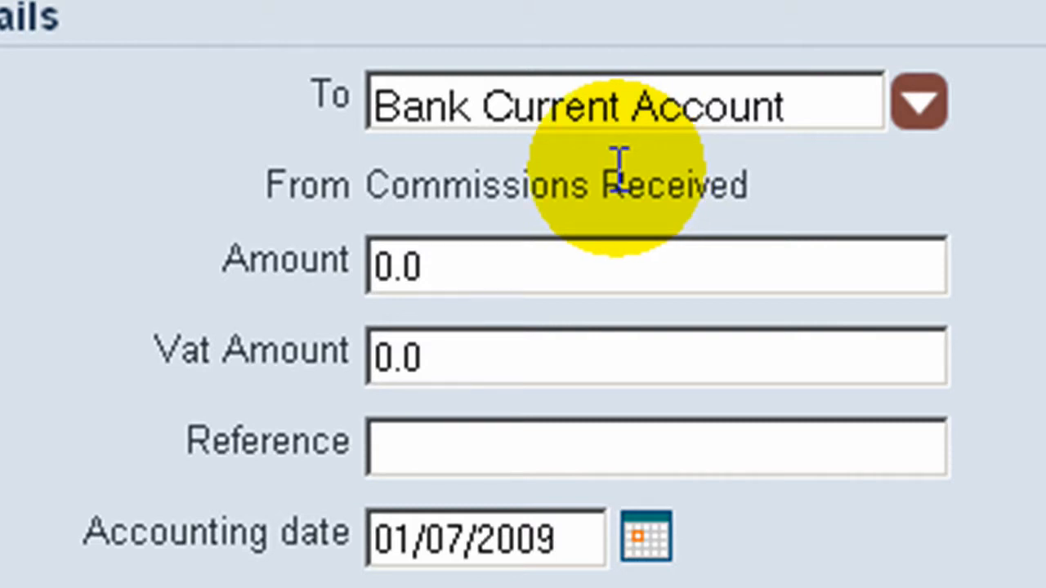
type("500")
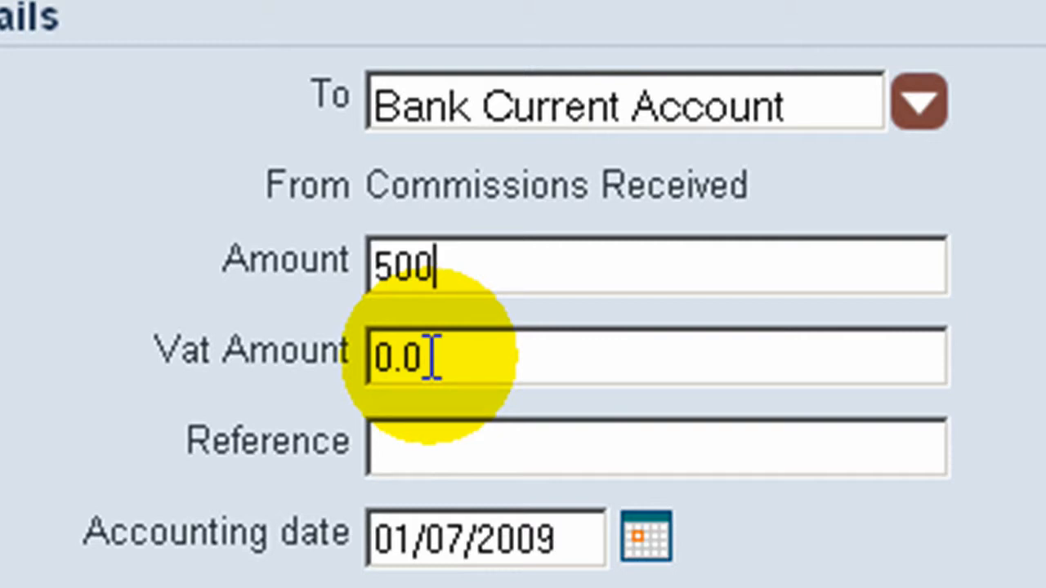
triple_click(395, 356)
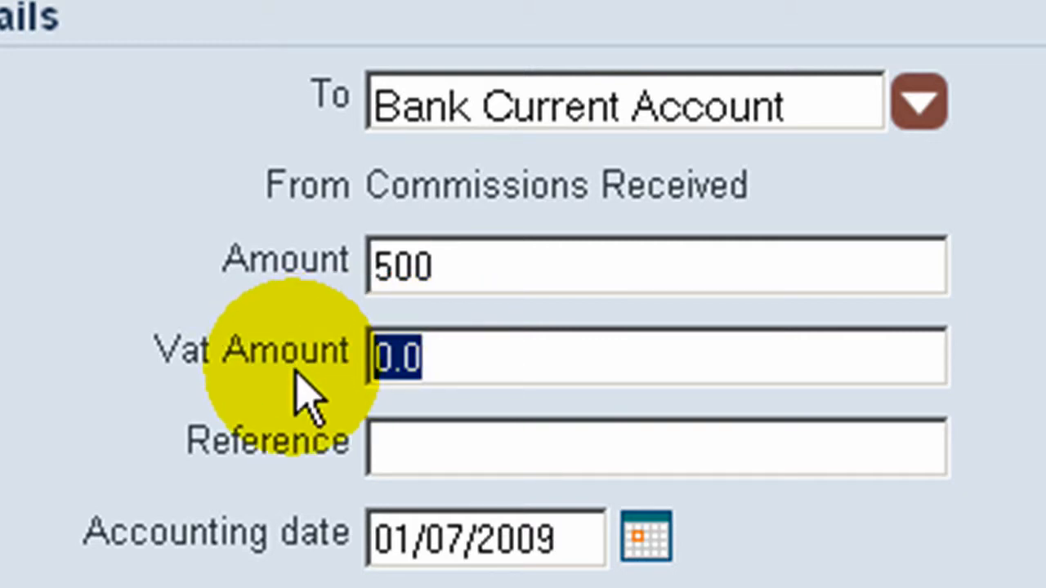
type("75")
left_click(657, 446)
type("bacs")
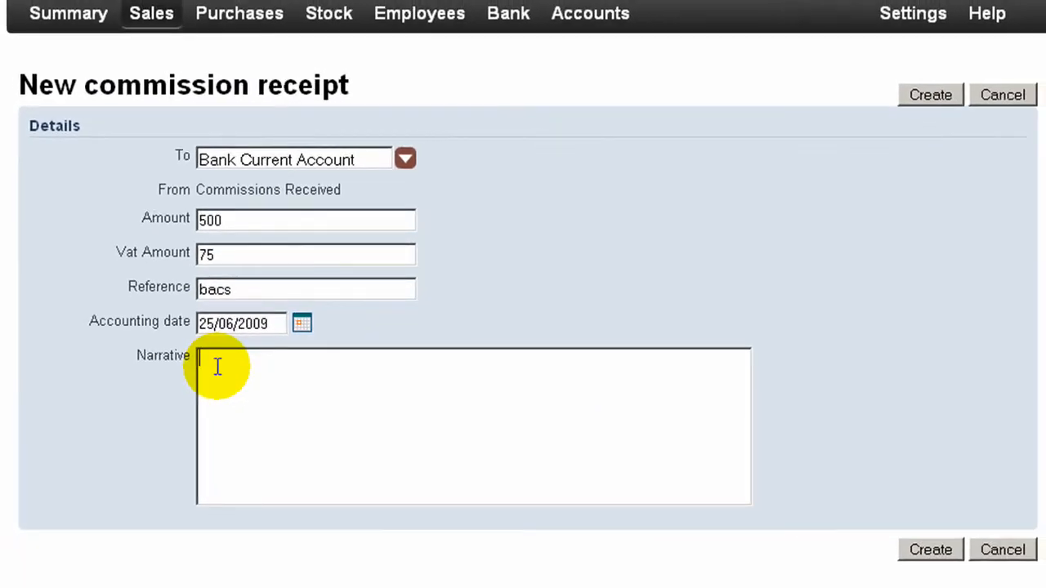
mouse_move(902, 549)
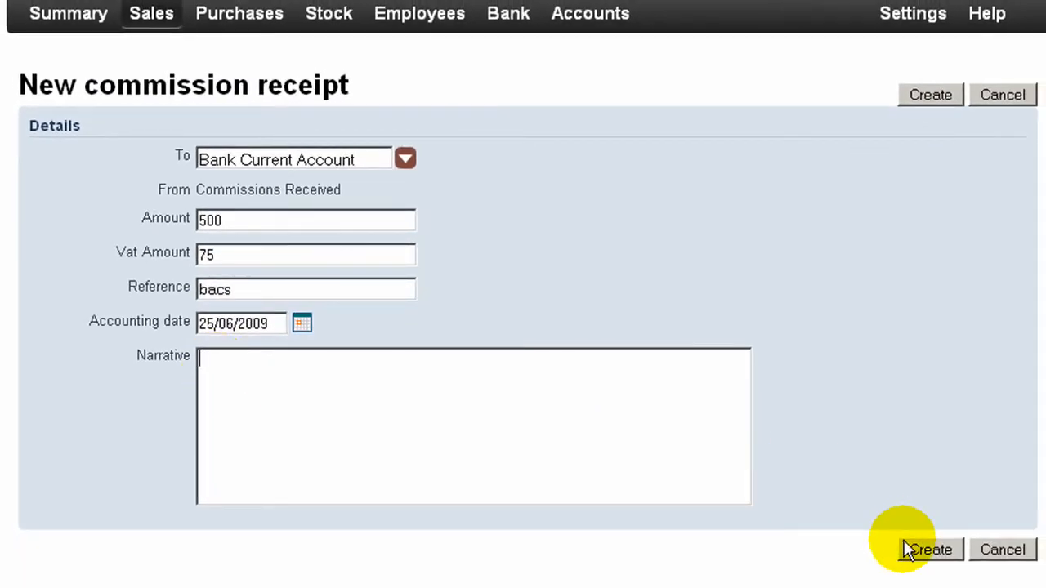
- Save the commission receipt so the list shows 78.45 and 500.0
left_click(930, 549)
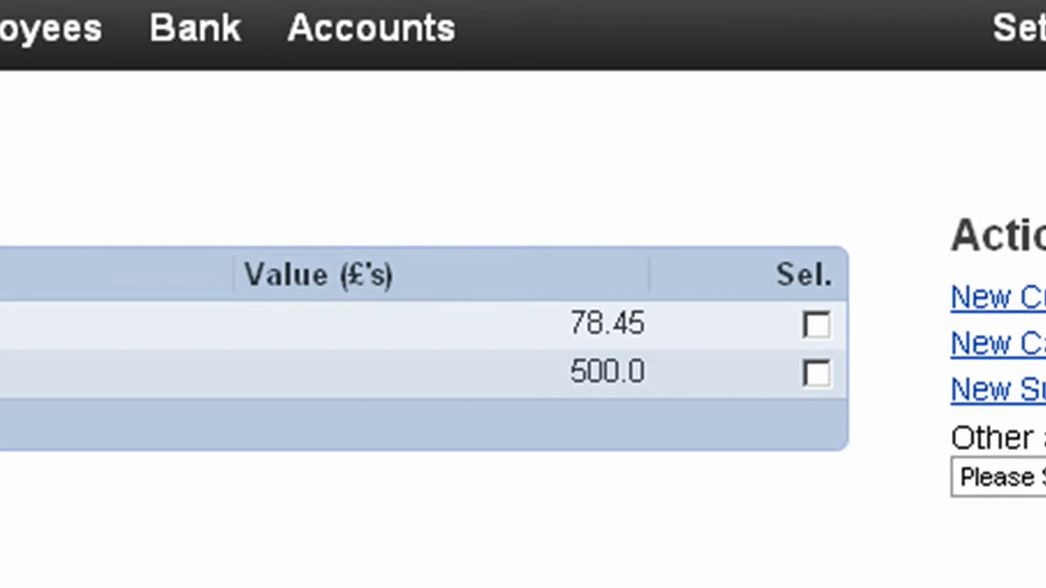
left_click(369, 27)
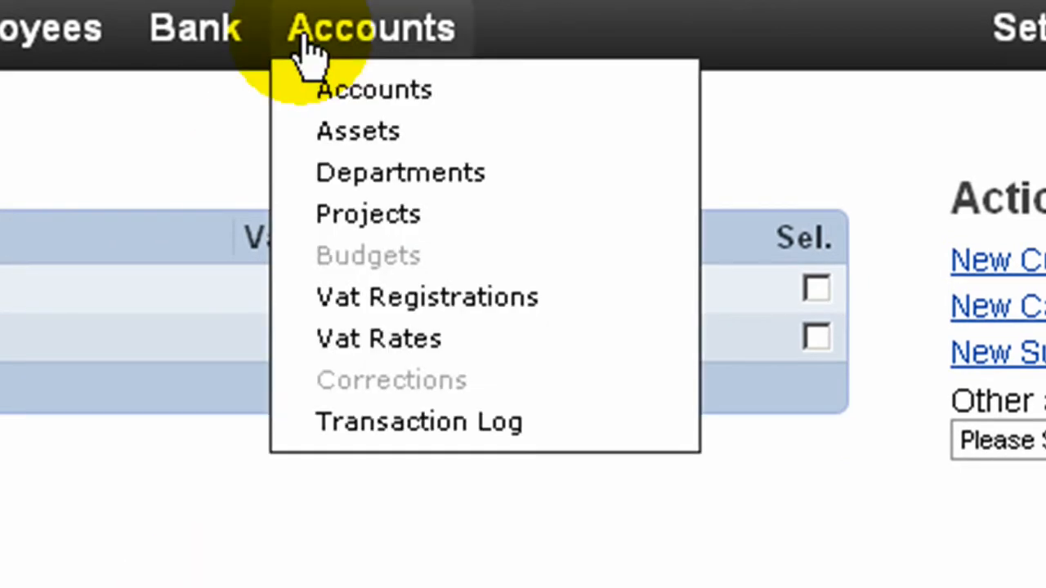
- View the accounts tree: Interest Received £-78.45, Commissions Received £-500.0, VAT £-75.0
left_click(373, 90)
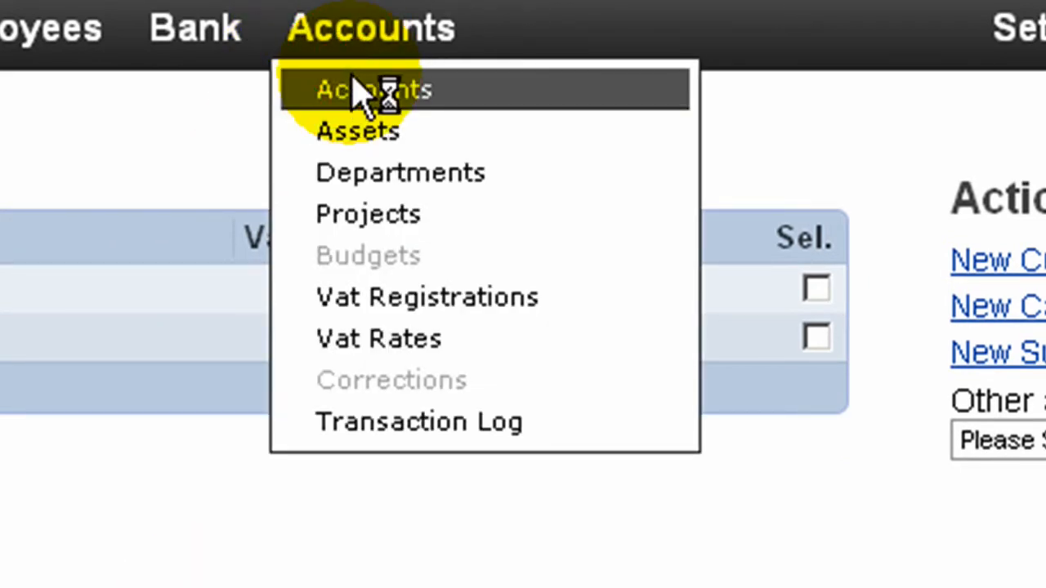
left_click(372, 88)
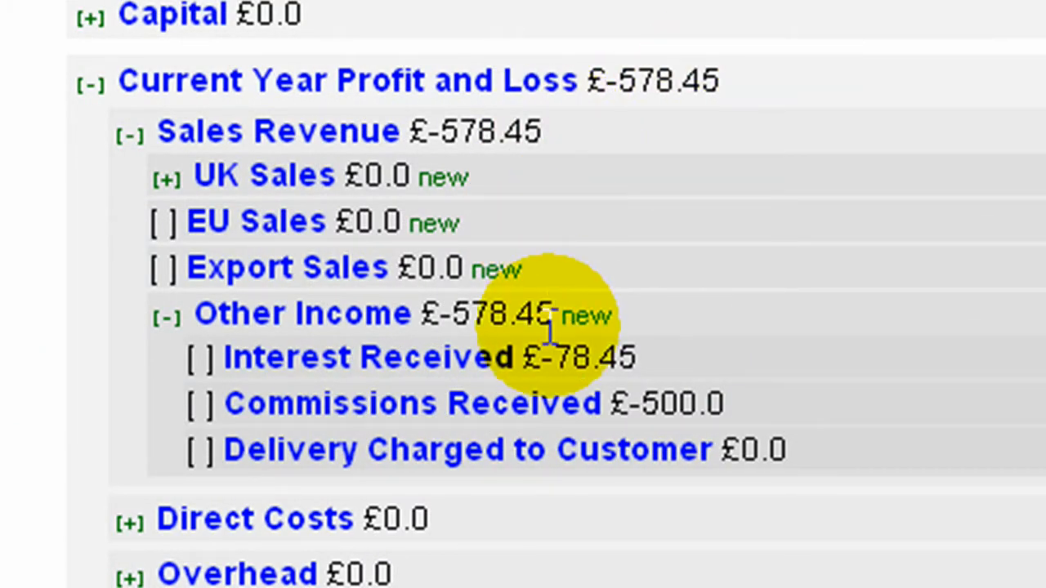
mouse_move(618, 422)
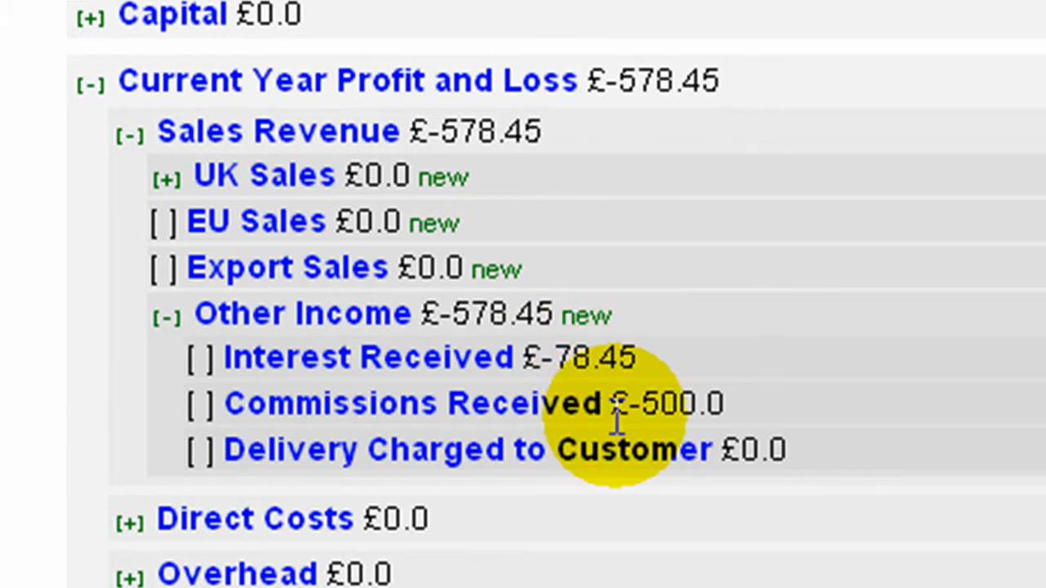
mouse_move(408, 90)
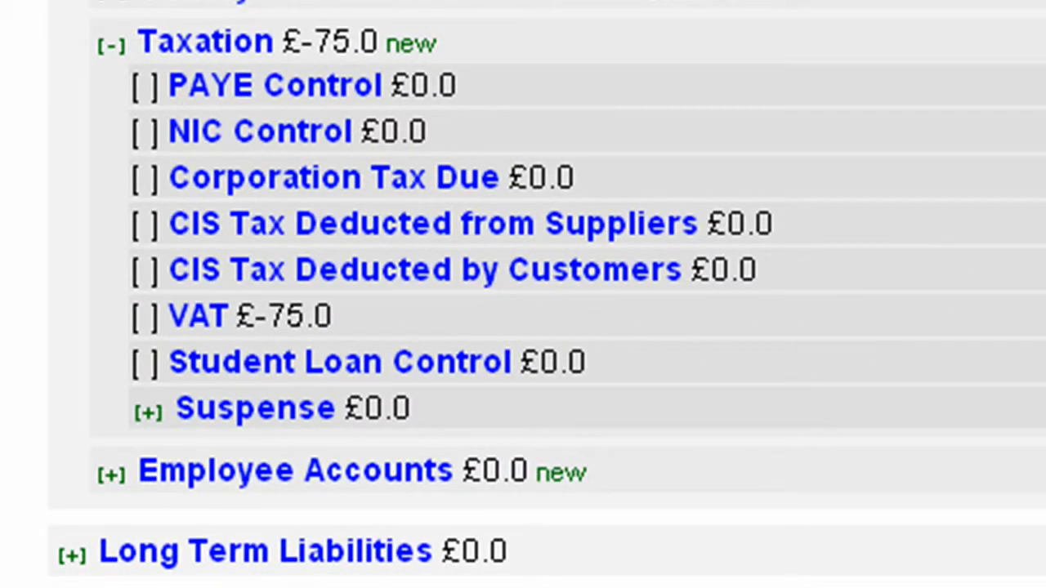
mouse_move(209, 347)
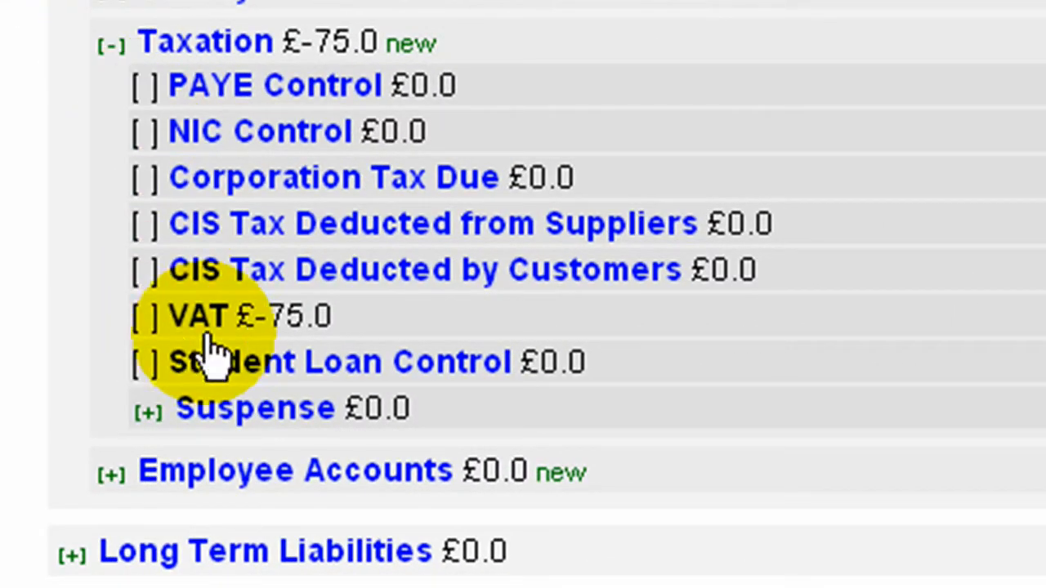